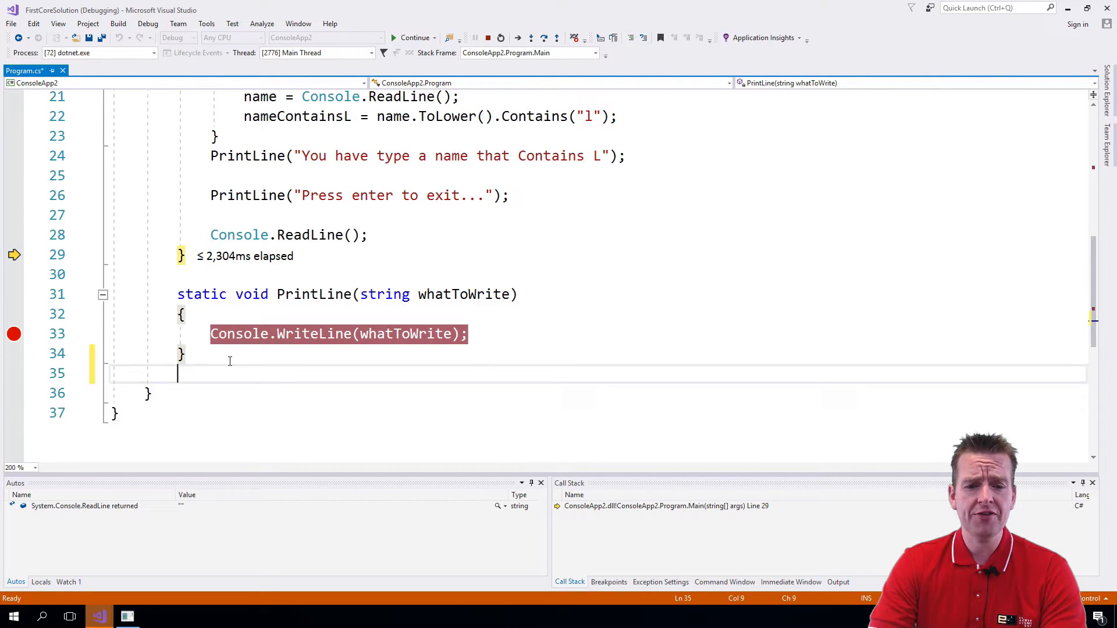
- Declare an empty static string ReadLine() method below PrintLine
{"action": "type", "text": "static"}
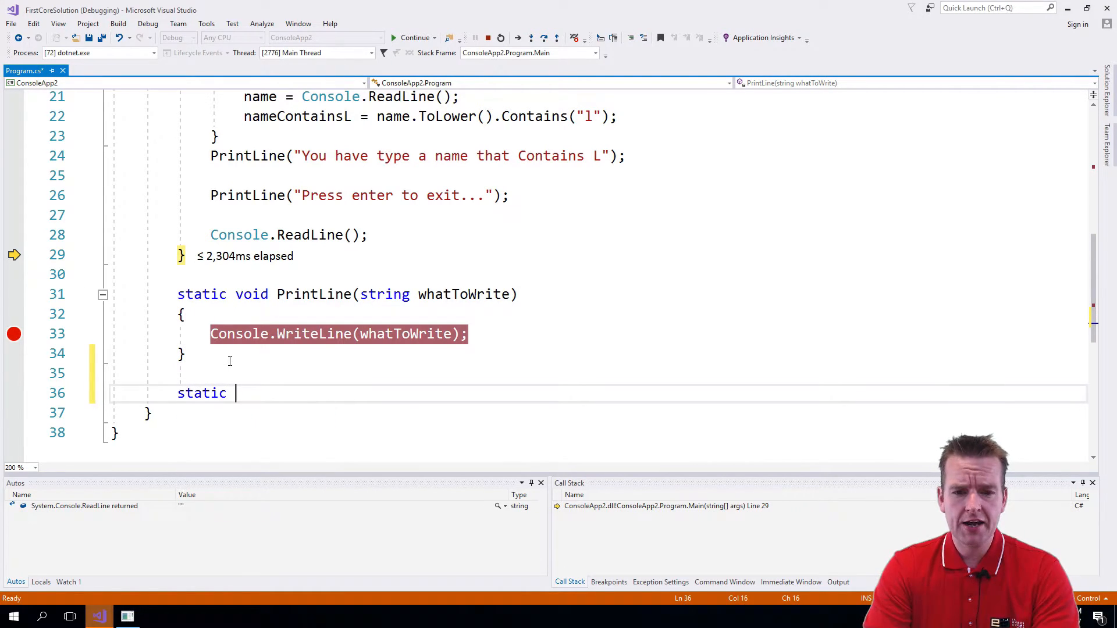
{"action": "type", "text": "string"}
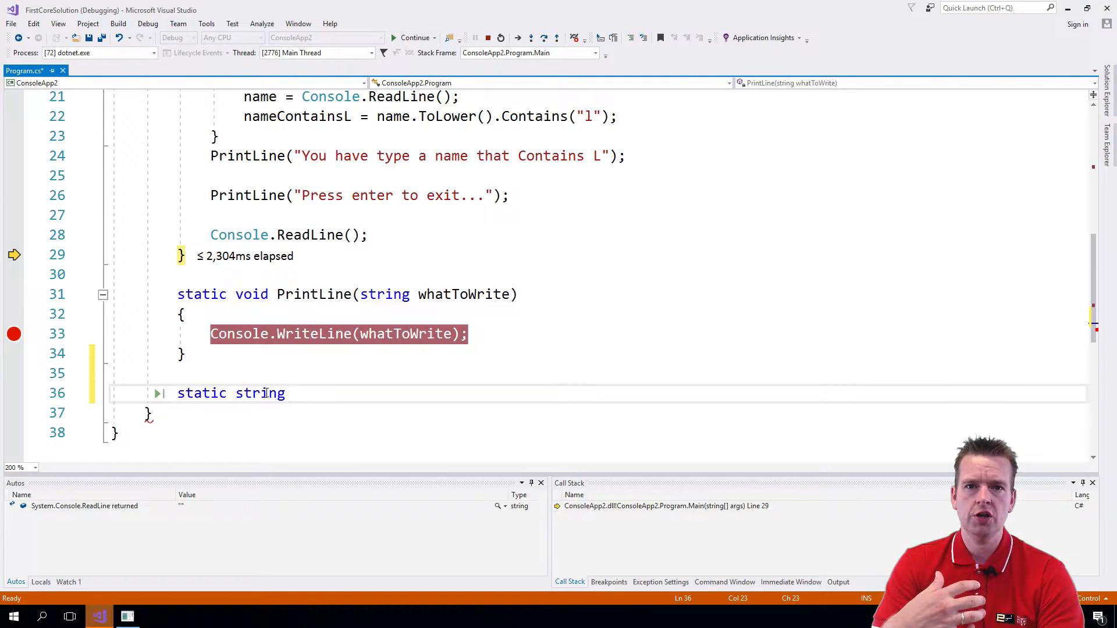
{"action": "type", "text": "ReadLine("}
{"action": "type", "text": "{"}
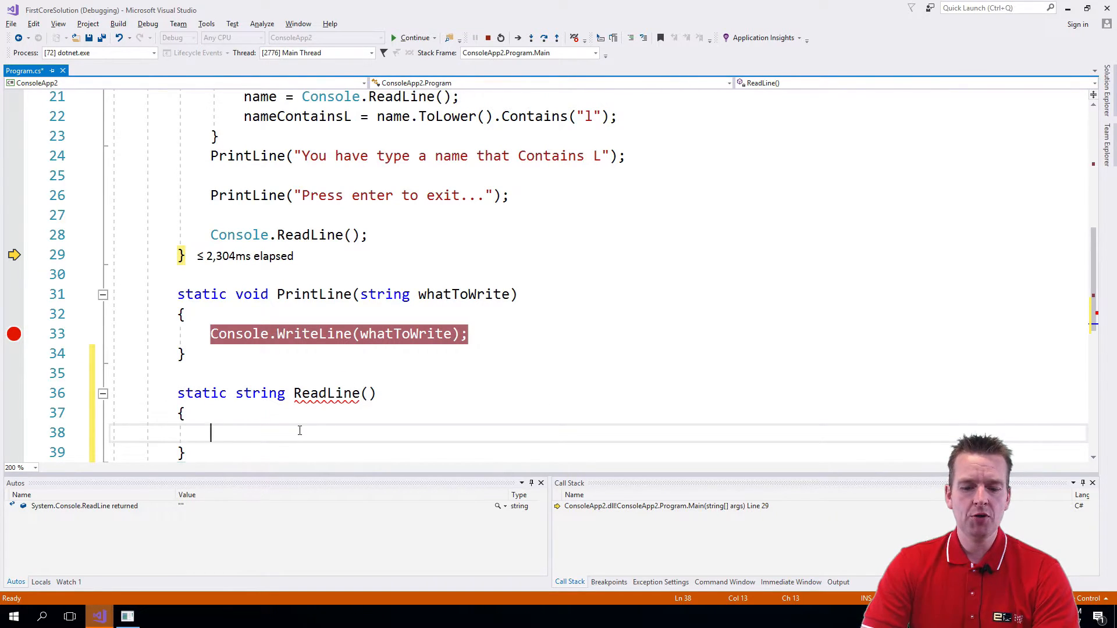
- Leave only a // comment marker in the ReadLine body and save Program.cs
{"action": "type", "text": "return"}
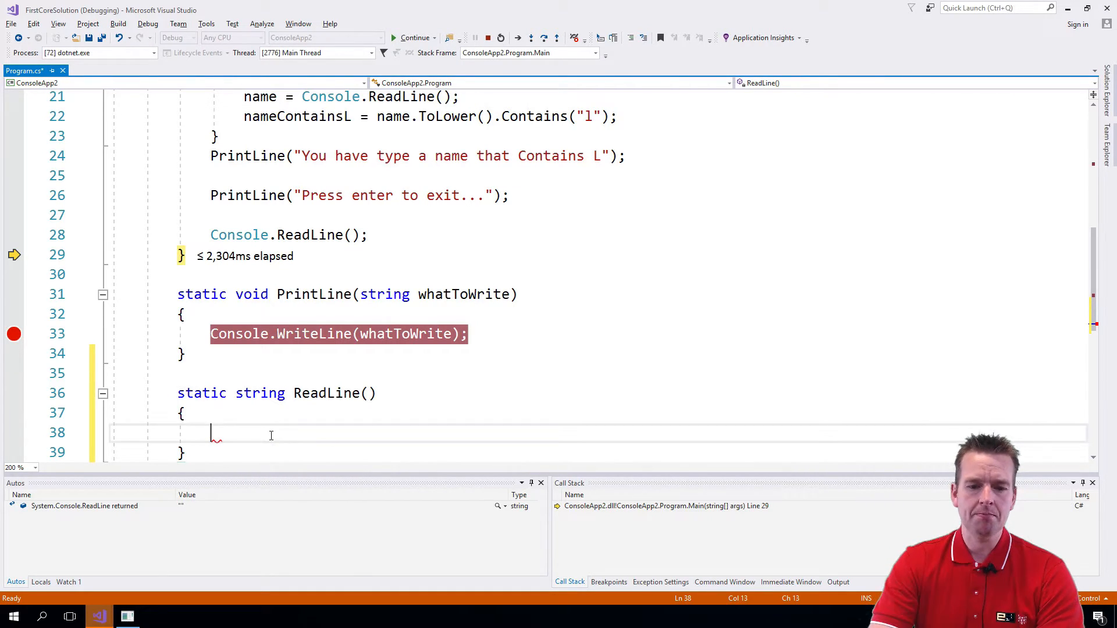
{"action": "type", "text": "//"}
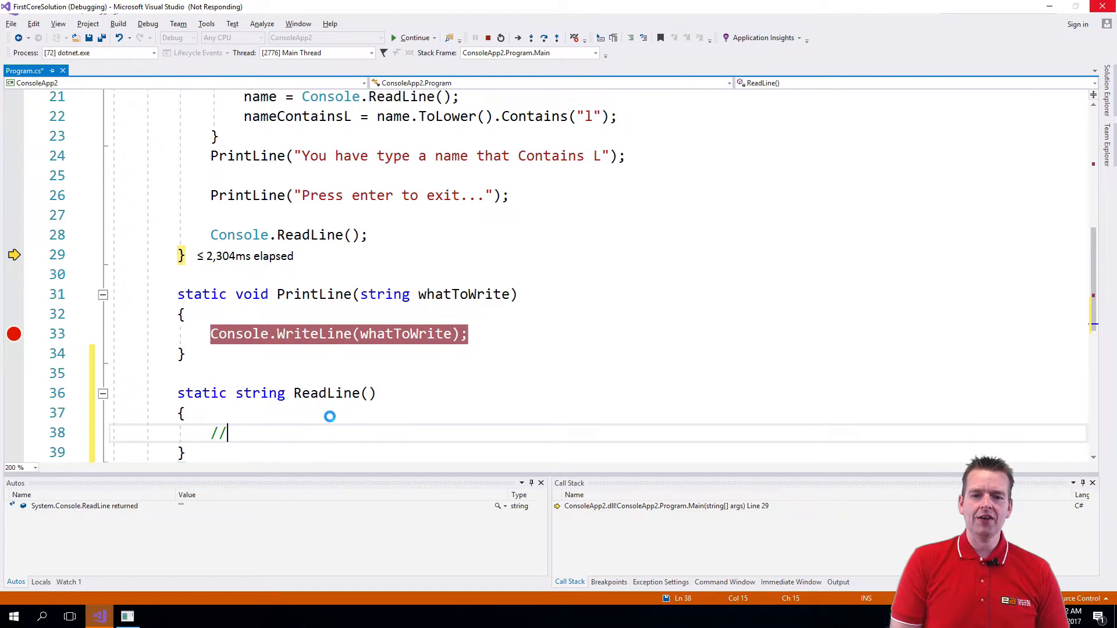
{"action": "mouse_move", "coordinate": [266, 393]}
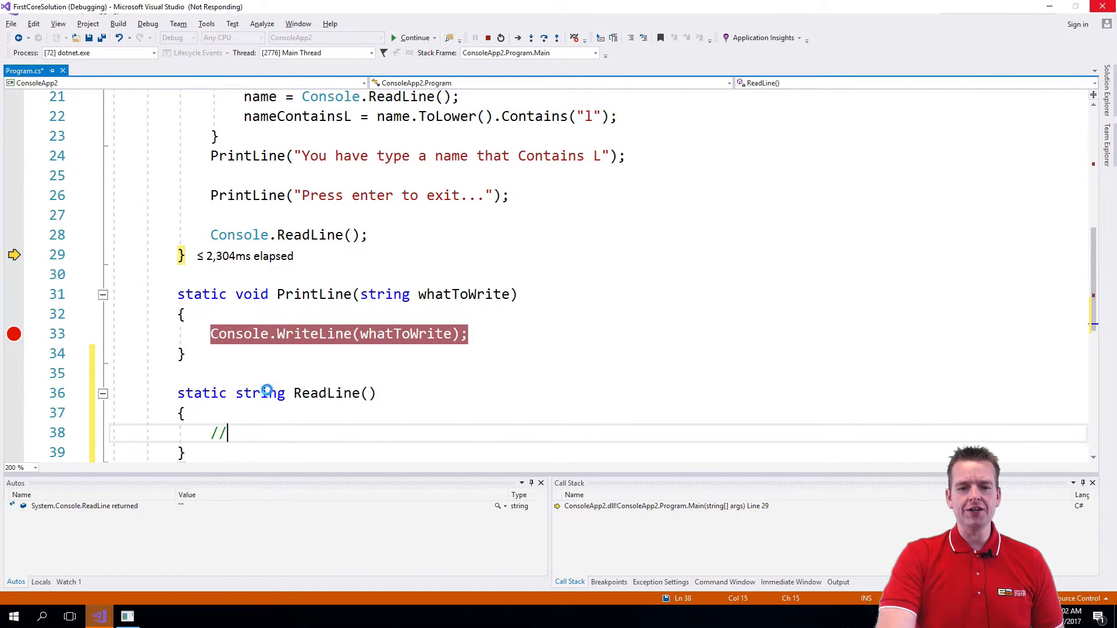
{"action": "mouse_move", "coordinate": [258, 393]}
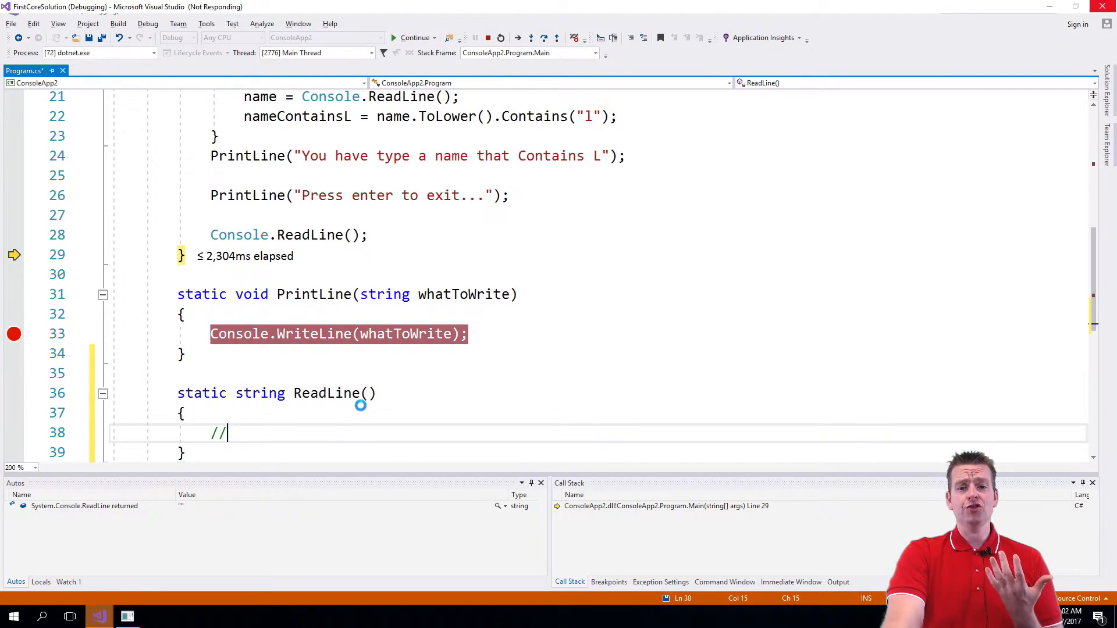
{"action": "key", "text": "Ctrl+S"}
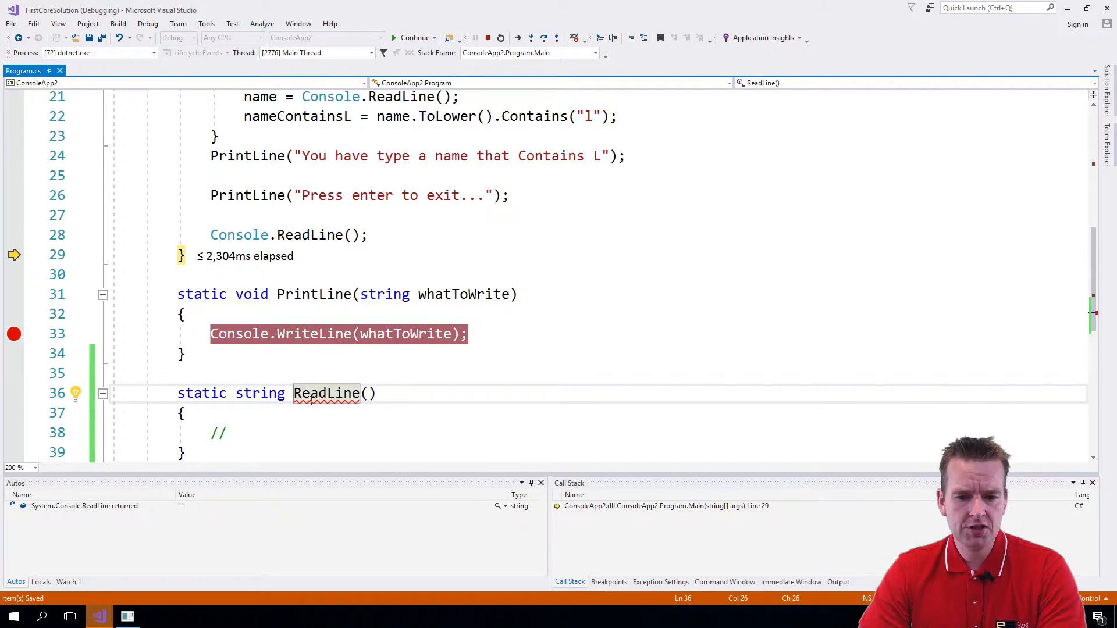
- View Quick Actions for ReadLine, then clear the // so the body is empty
{"action": "left_click", "coordinate": [74, 393]}
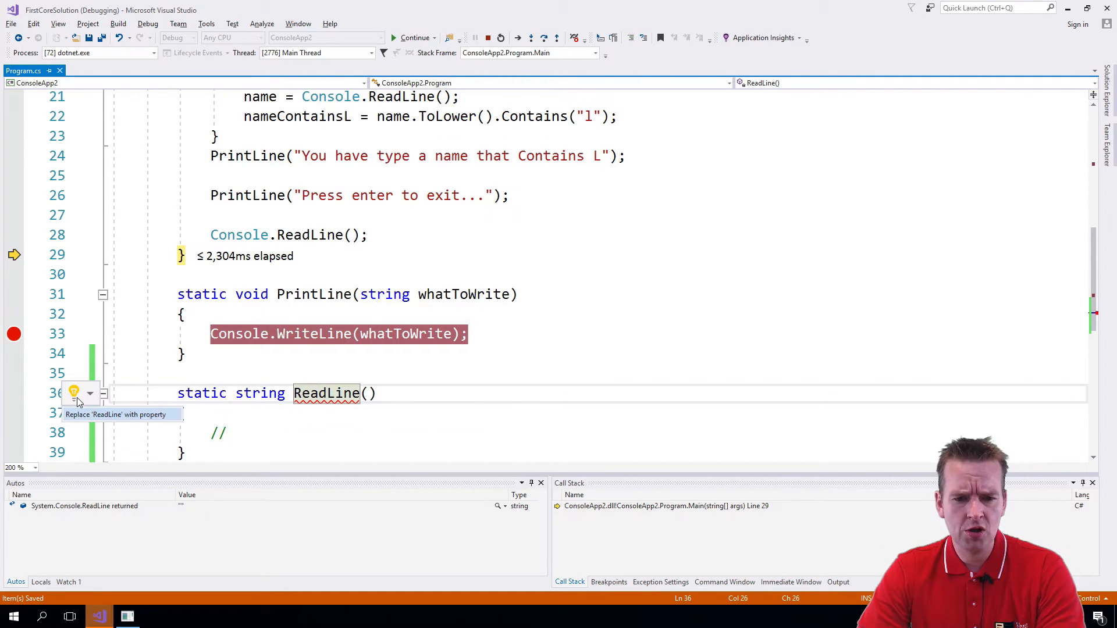
{"action": "left_click", "coordinate": [71, 393]}
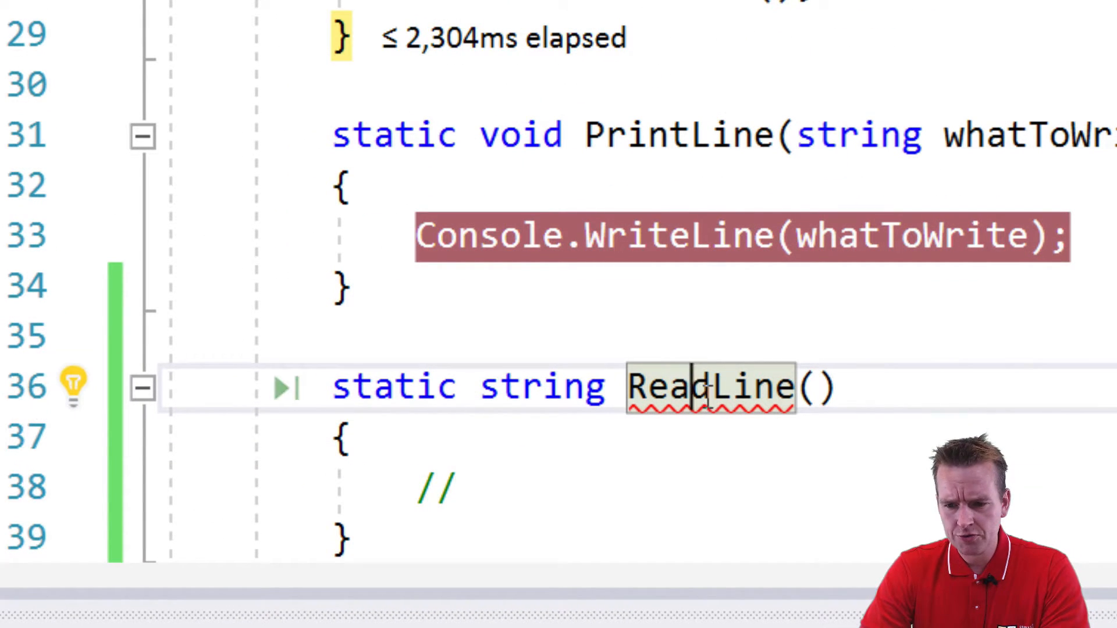
{"action": "left_click", "coordinate": [70, 386]}
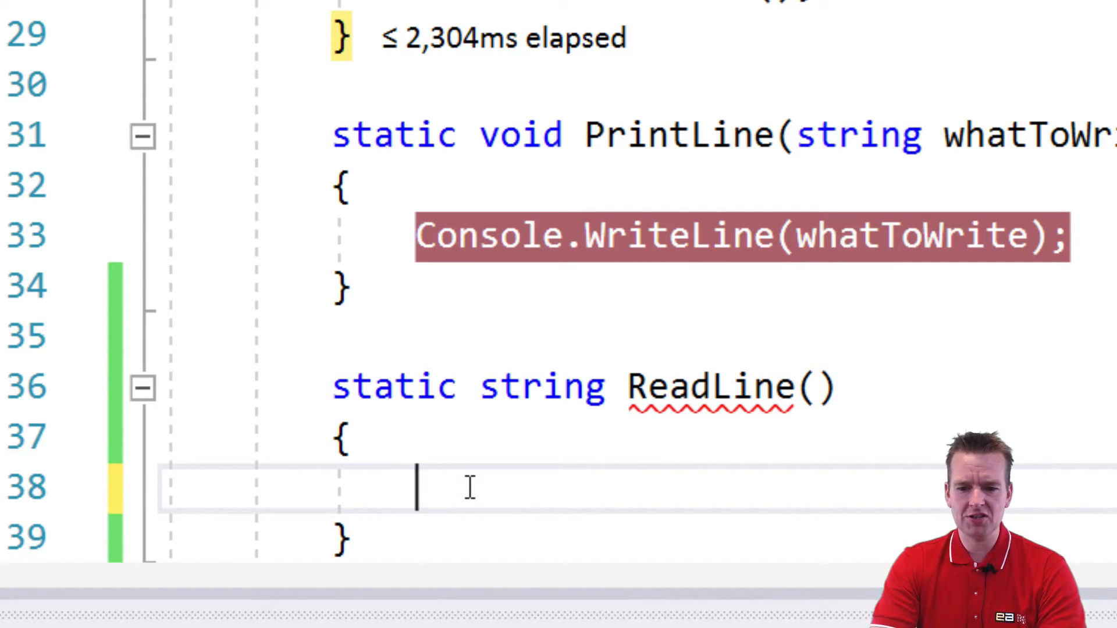
- Make ReadLine() return Console.ReadLine();, clearing the error on the method
{"action": "type", "text": "retu"}
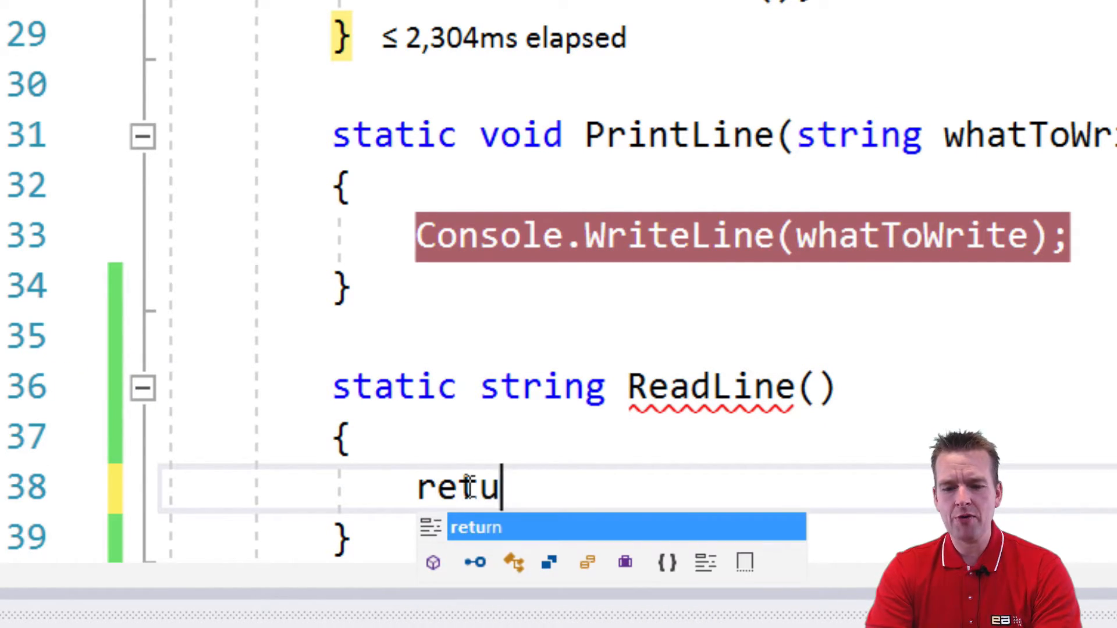
{"action": "key", "text": "Tab"}
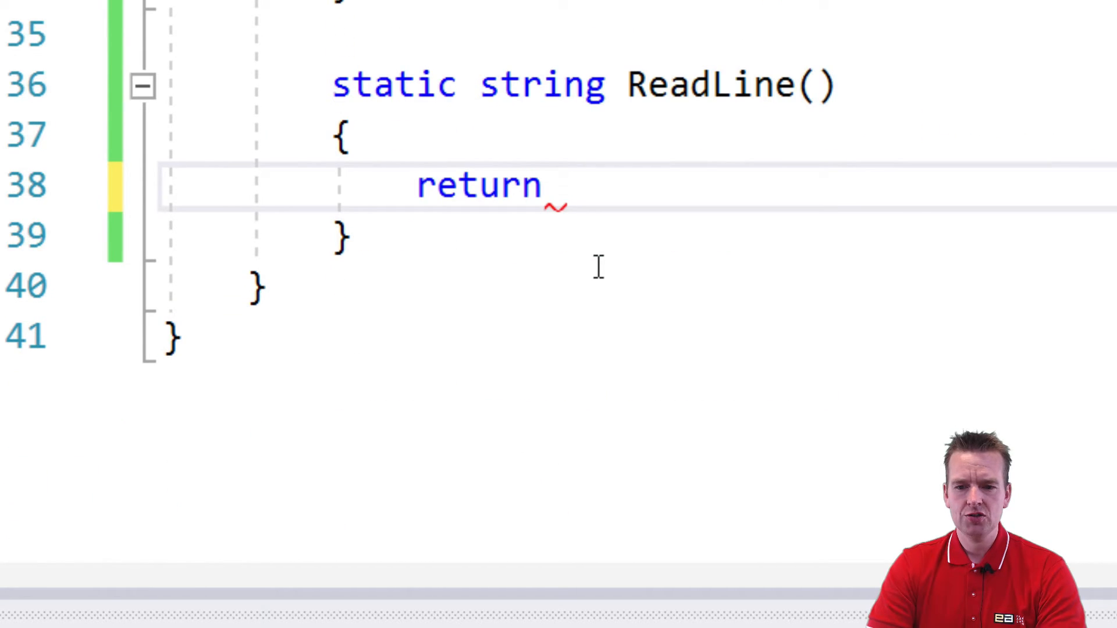
{"action": "type", "text": "Console."}
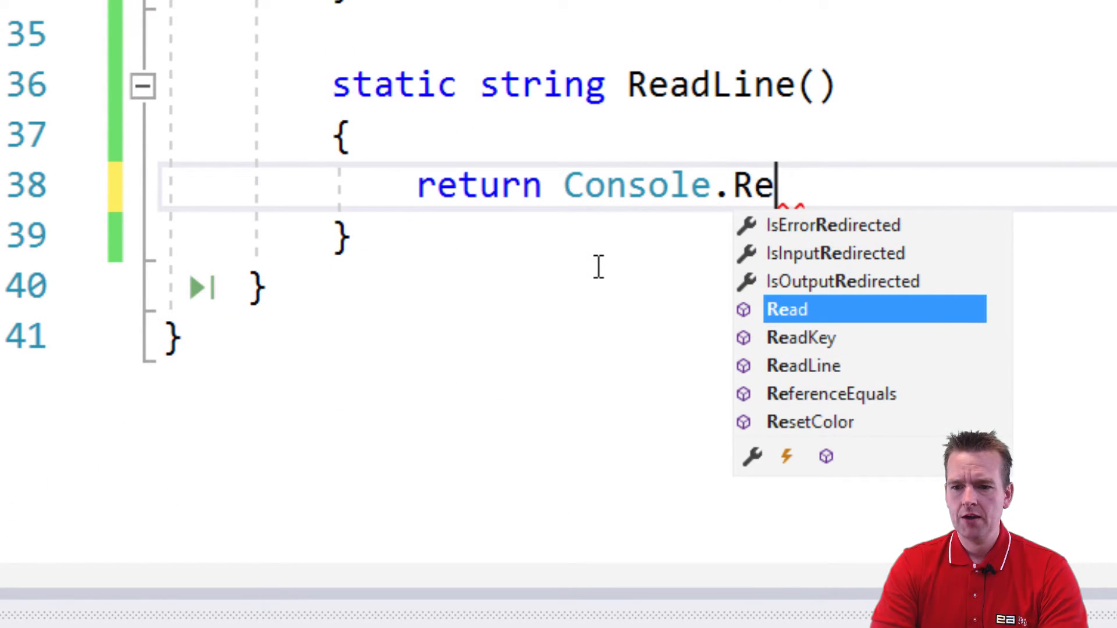
{"action": "type", "text": "ReadLine"}
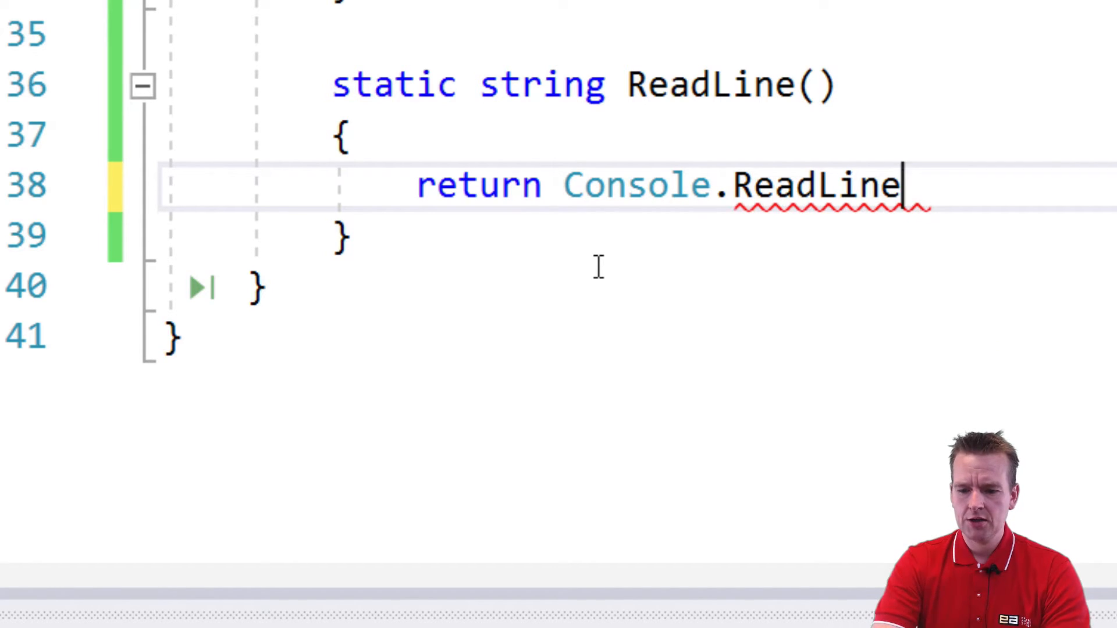
{"action": "type", "text": "();"}
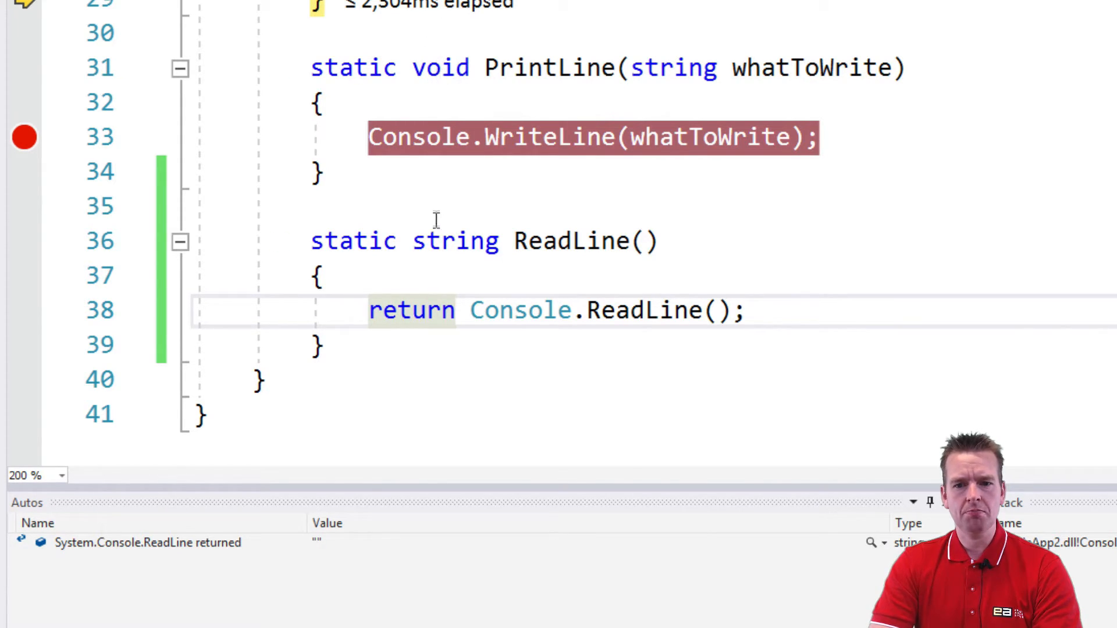
{"action": "mouse_move", "coordinate": [447, 244]}
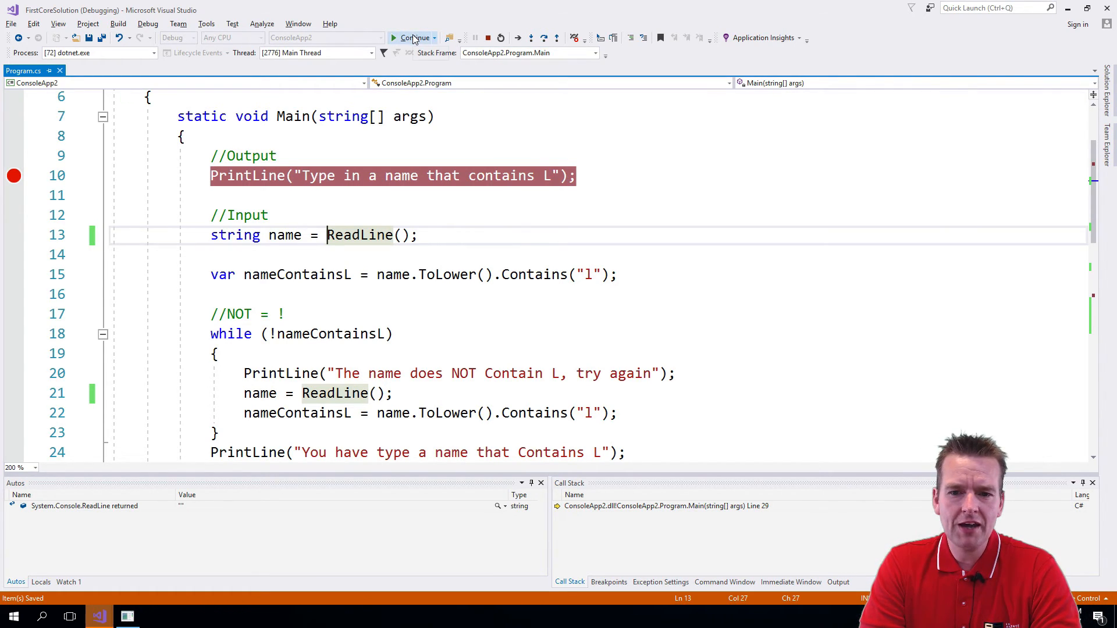
- Run the program, enter the name 'Lars' in the console, and return to the code
{"action": "left_click", "coordinate": [396, 37]}
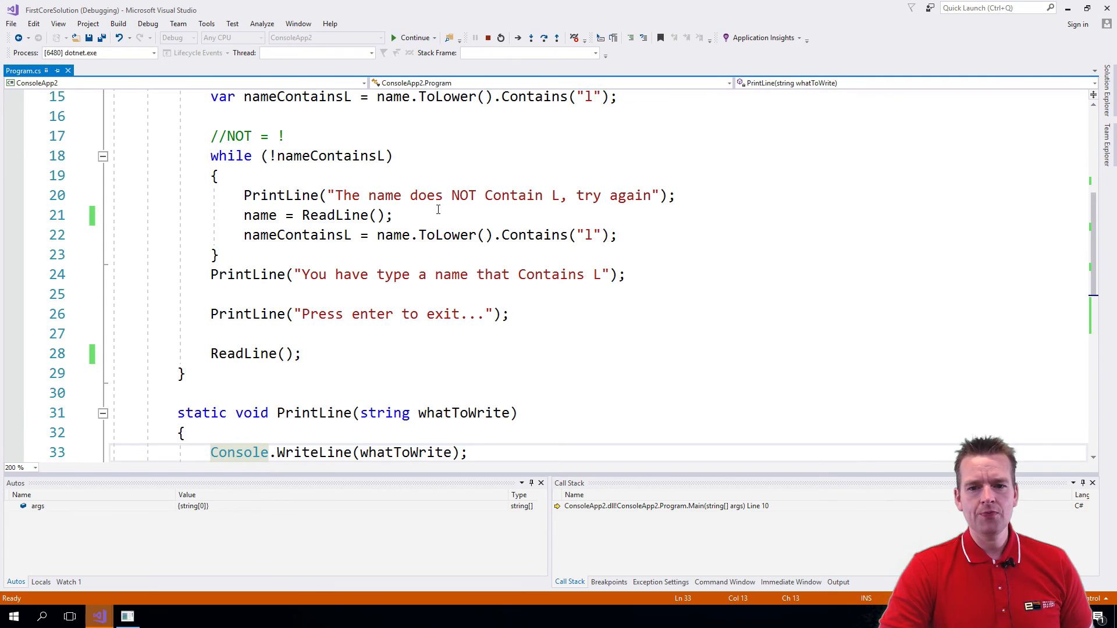
{"action": "left_click", "coordinate": [409, 37]}
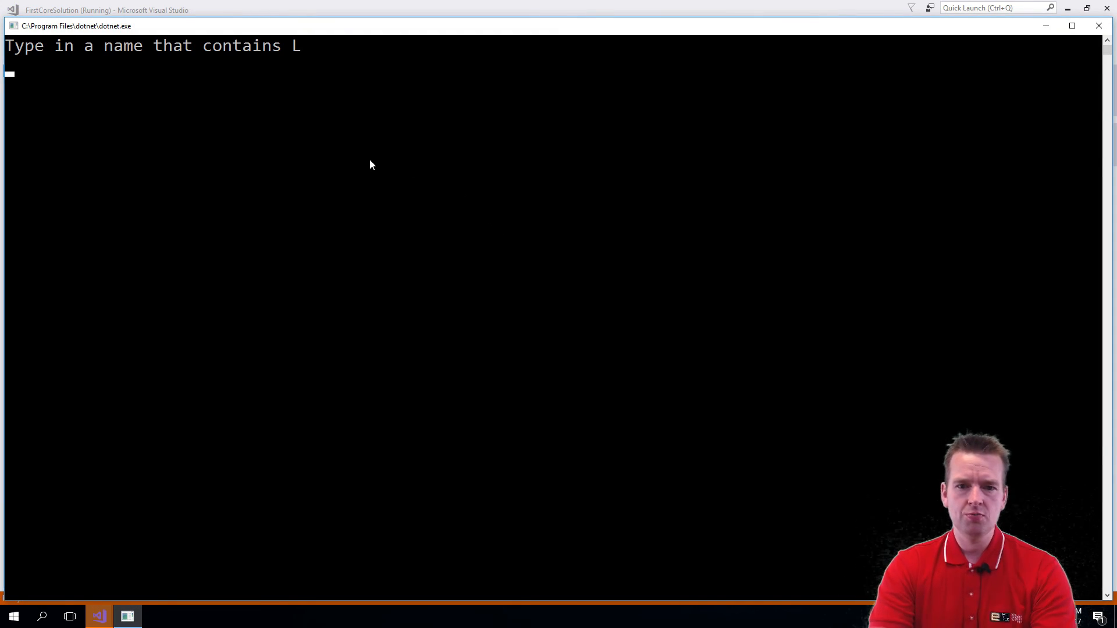
{"action": "type", "text": "Lars"}
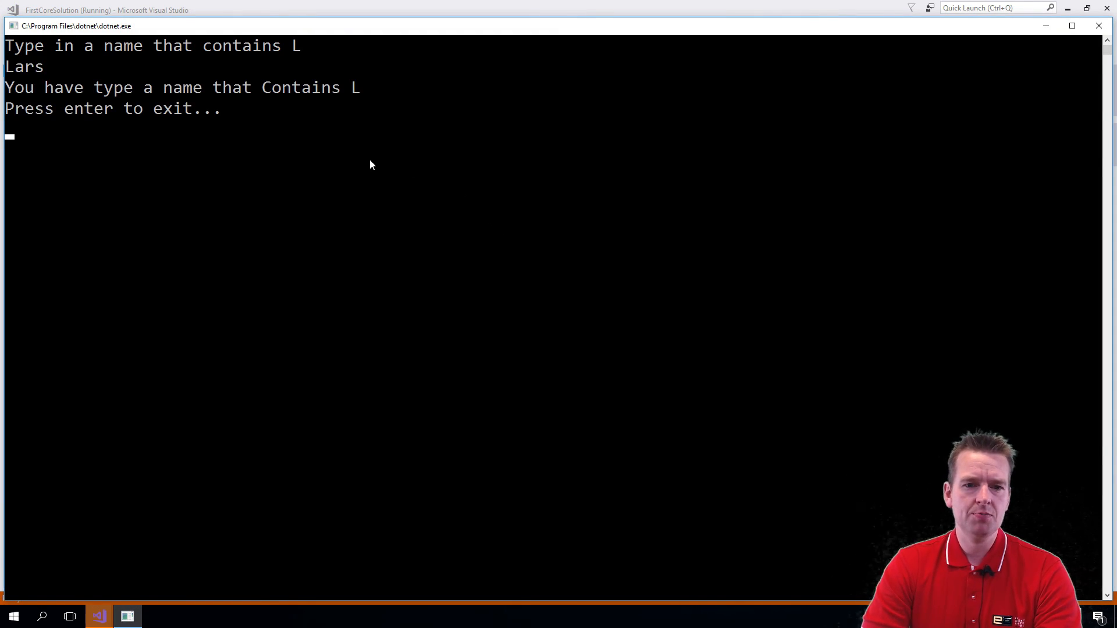
{"action": "left_click", "coordinate": [99, 617]}
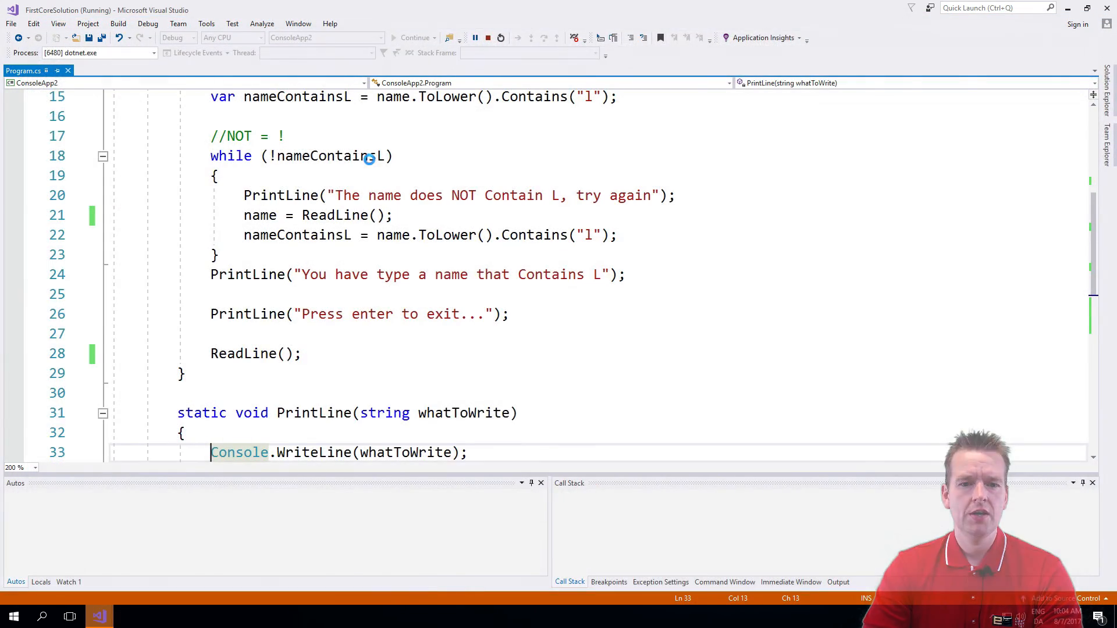